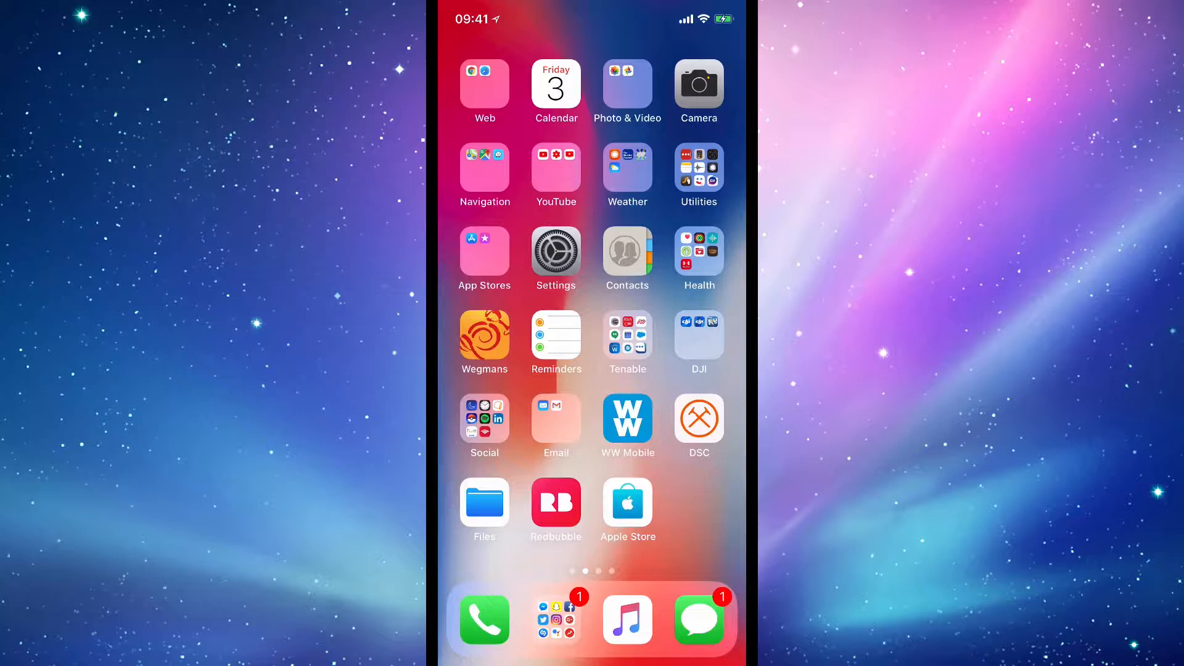
Launch Settings from the home screen and scroll toward Face ID & Passcode.
left_click(555, 254)
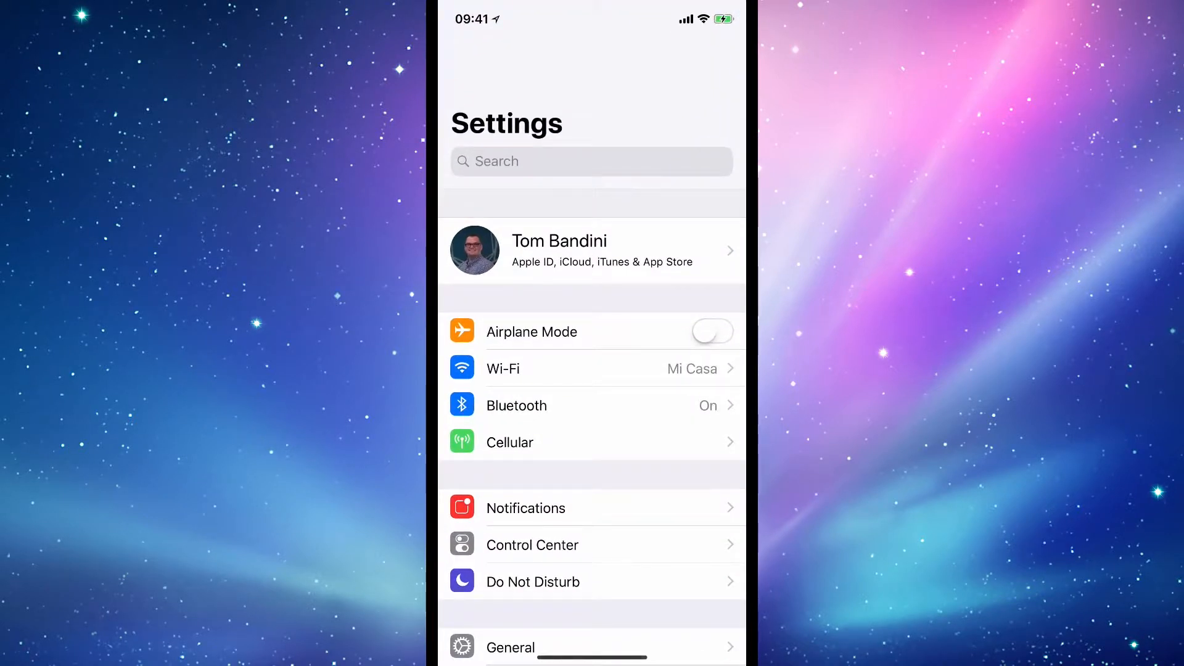
scroll("down", 3)
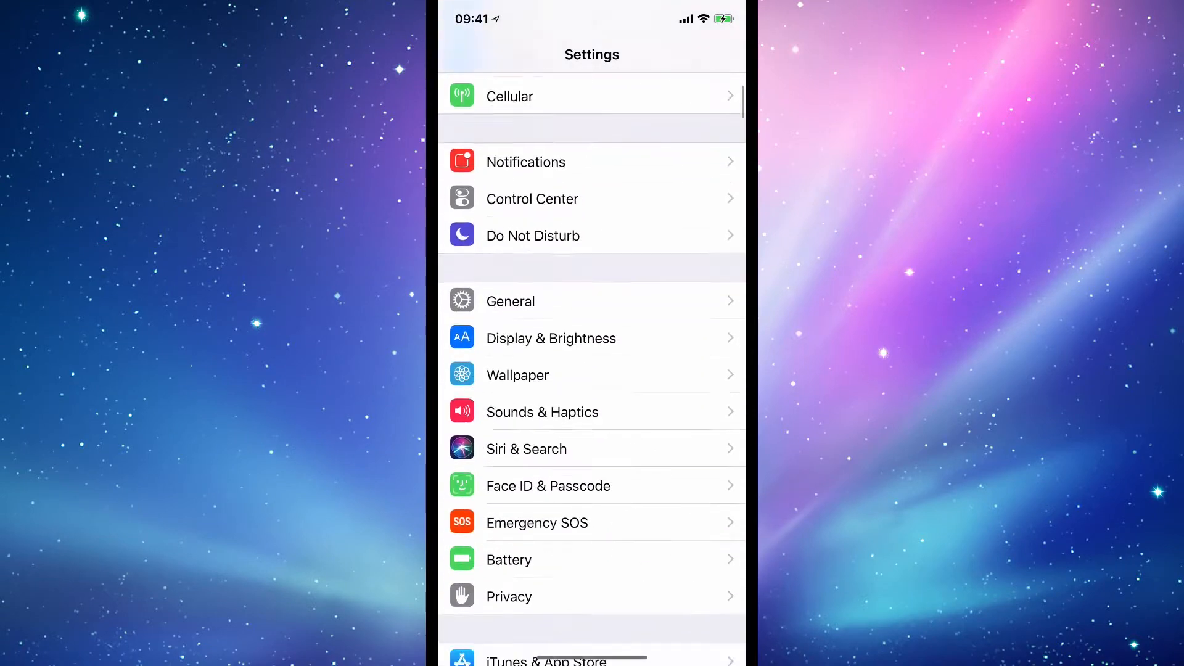
Scroll the Settings list to reach and enter Face ID & Passcode.
scroll("down", 3)
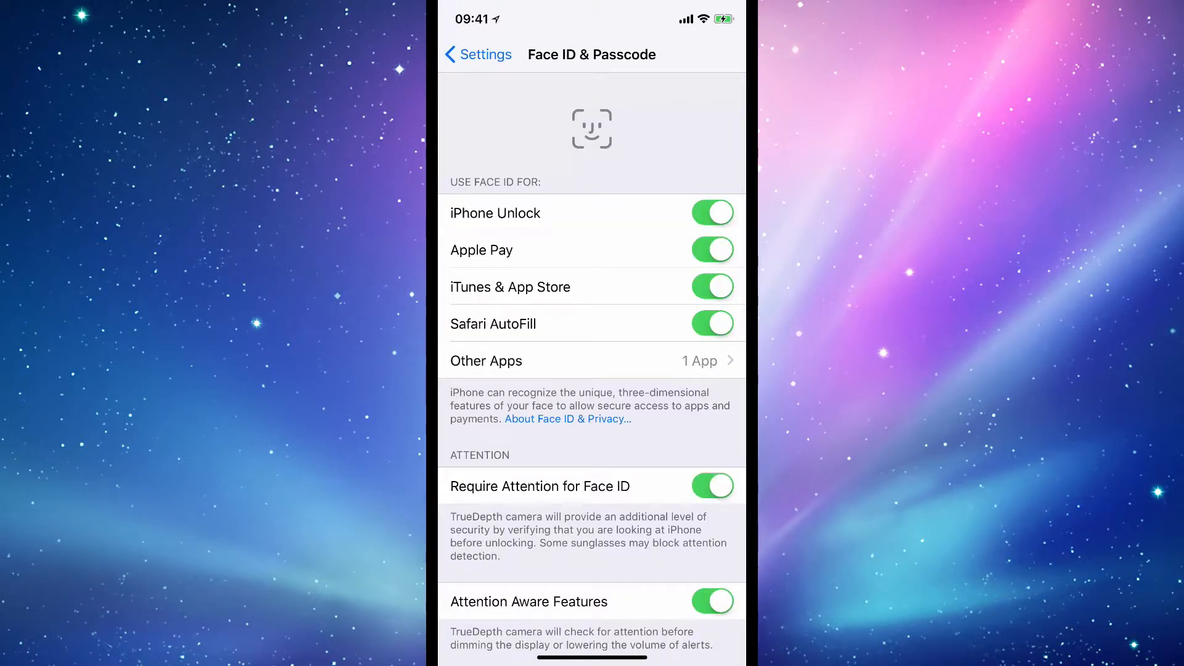
Reset Face ID and return to the Use Face ID For toggles, now all off.
scroll("down", 3)
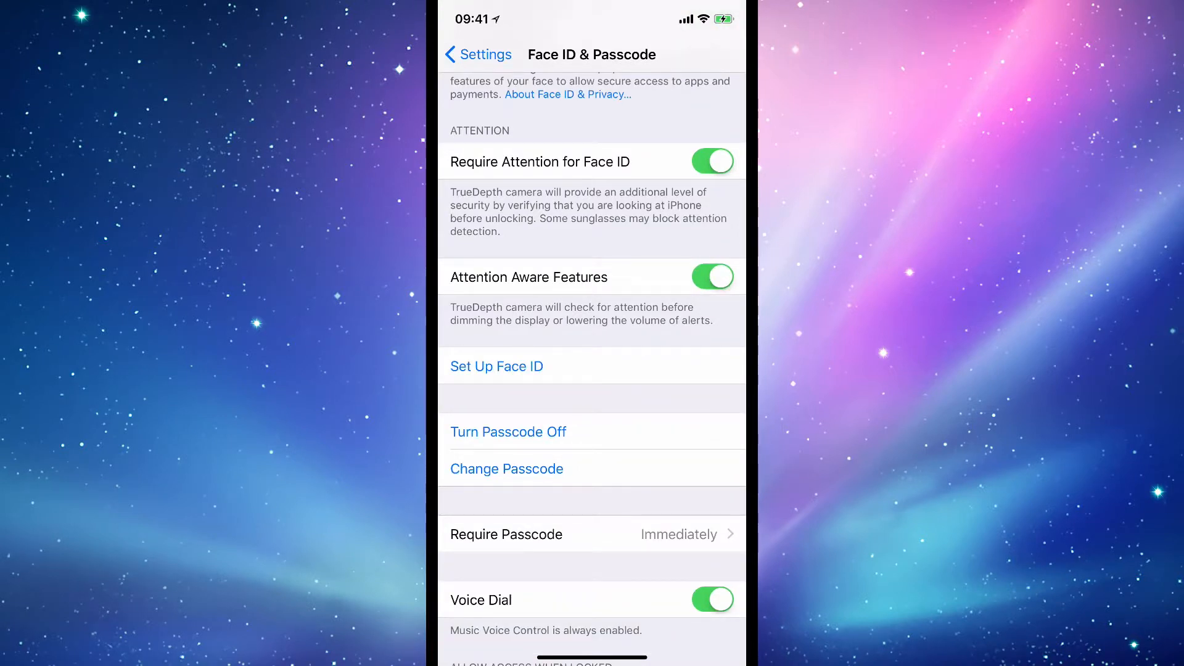
scroll("down", 3)
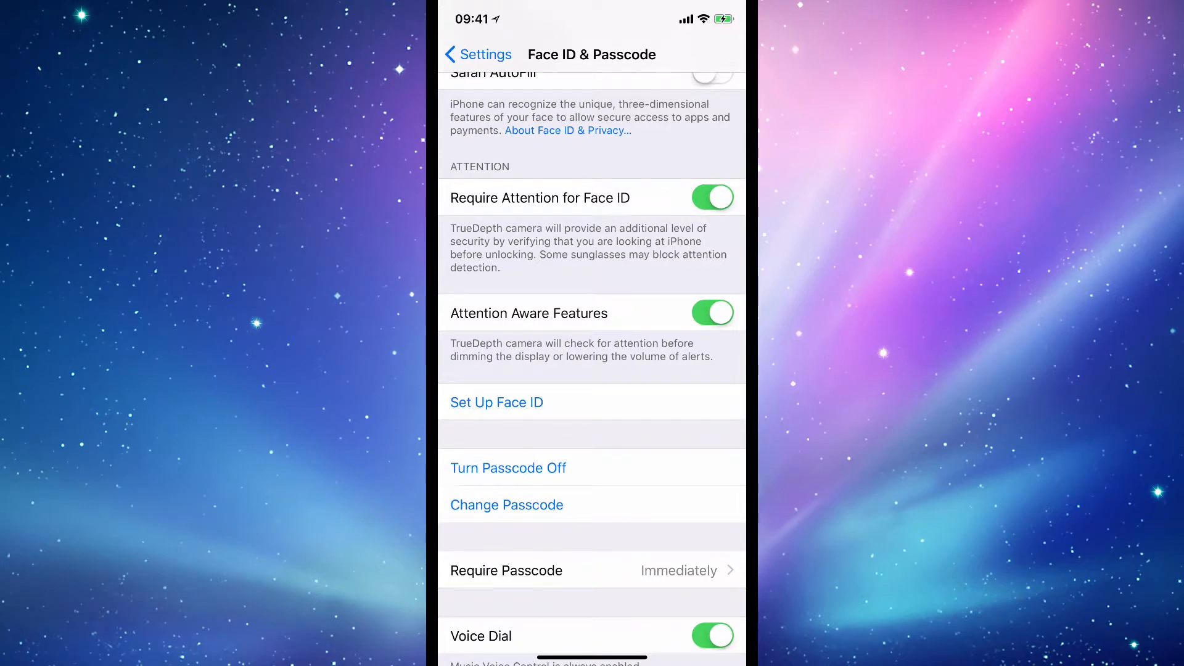
scroll("up", 3)
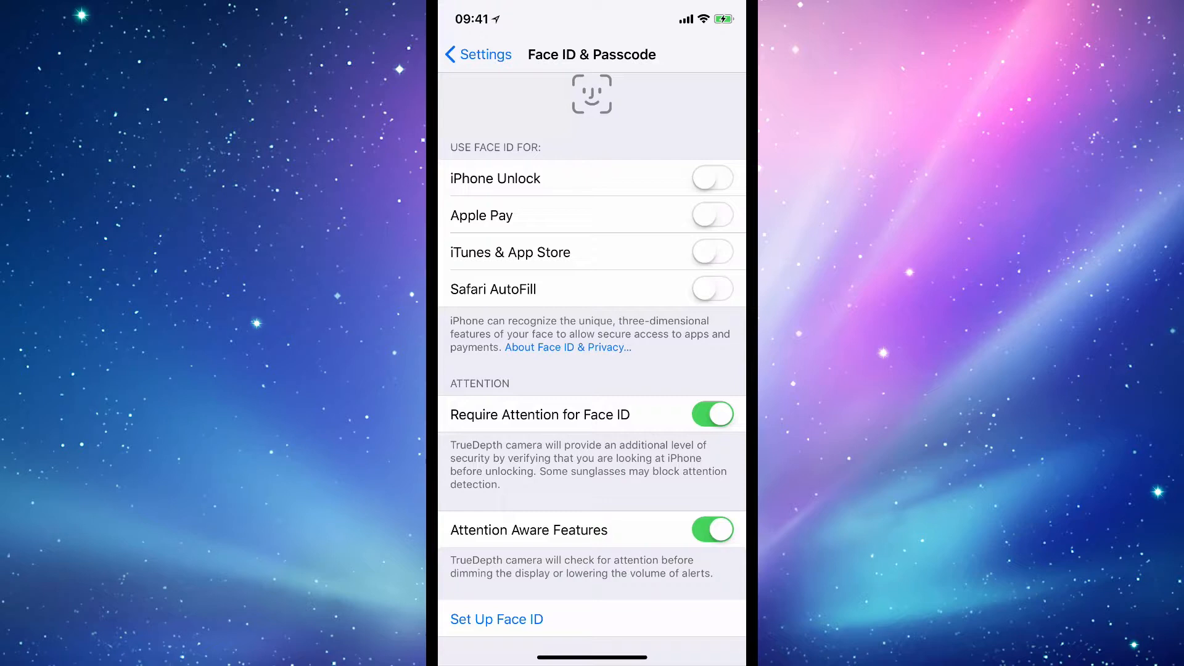
Switch iPhone Unlock back on and begin Set Up Face ID.
left_click(711, 178)
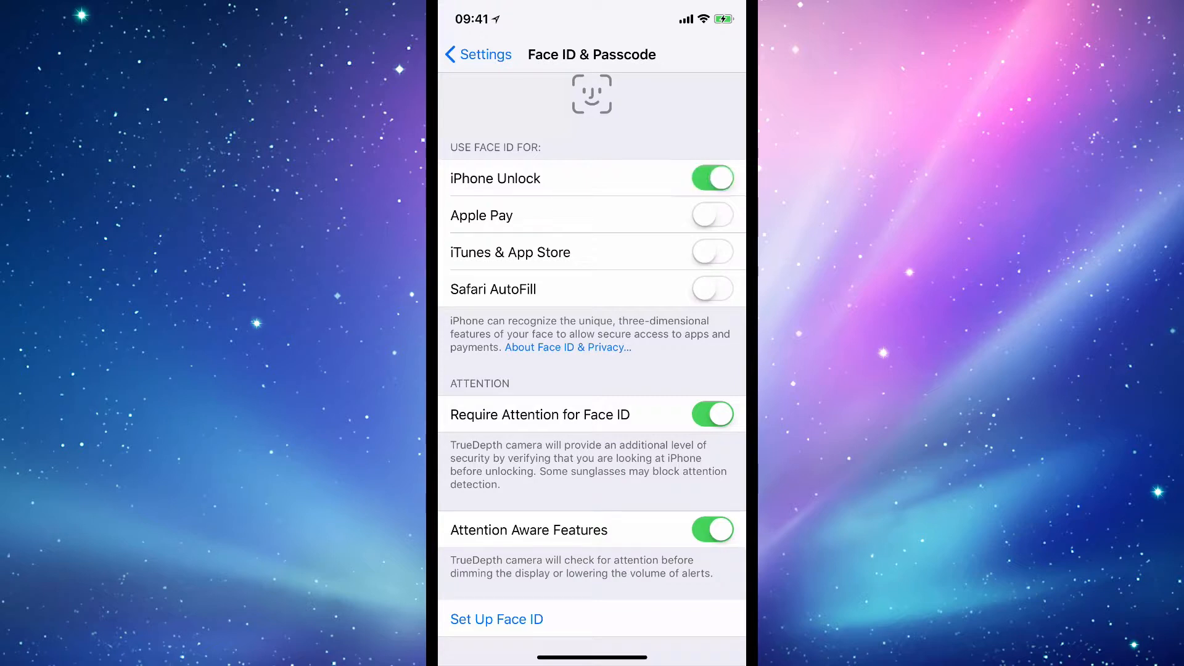
left_click(496, 619)
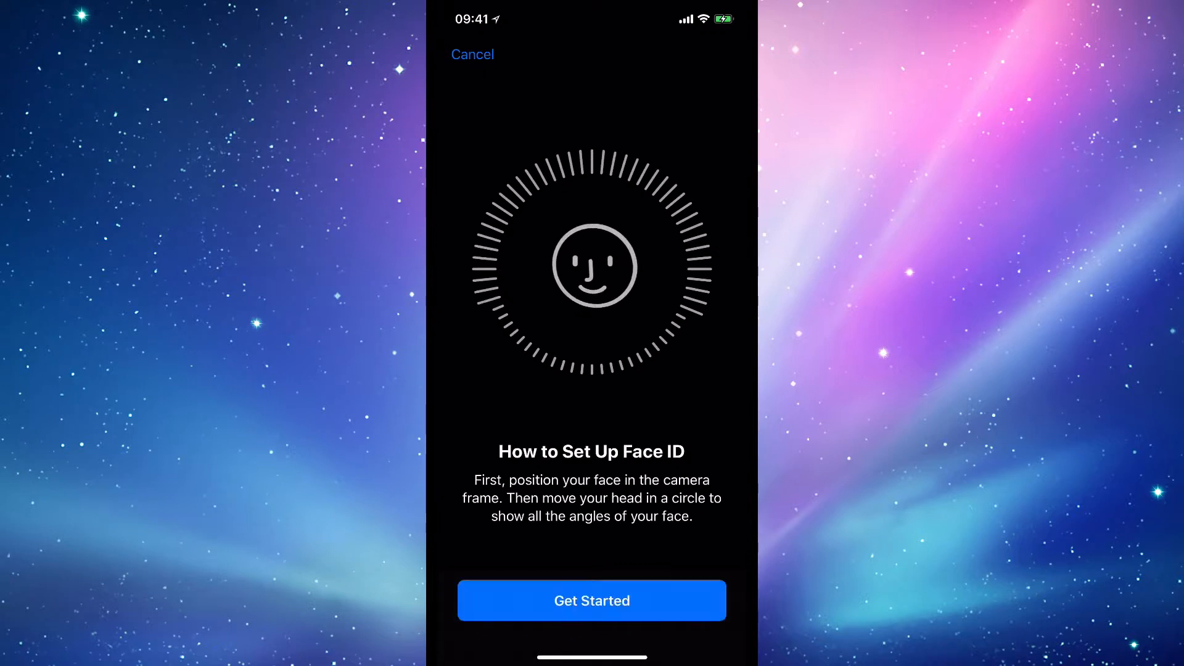
Complete both face scans via Get Started, Continue and Done to finish enrollment.
left_click(592, 600)
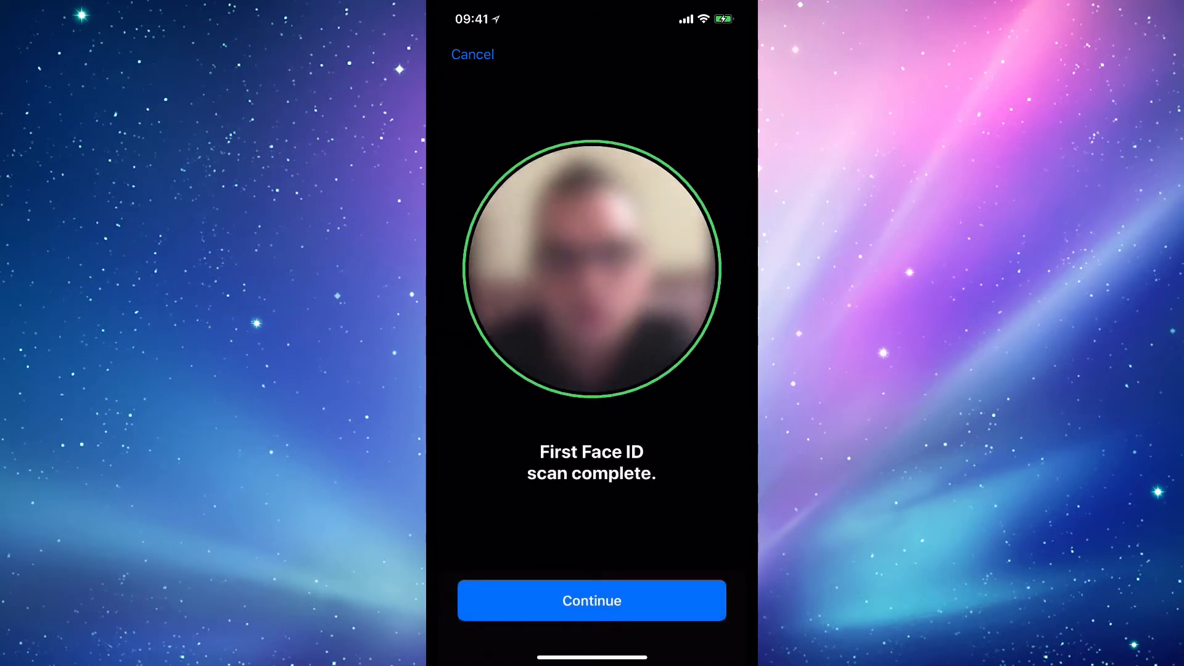
left_click(591, 600)
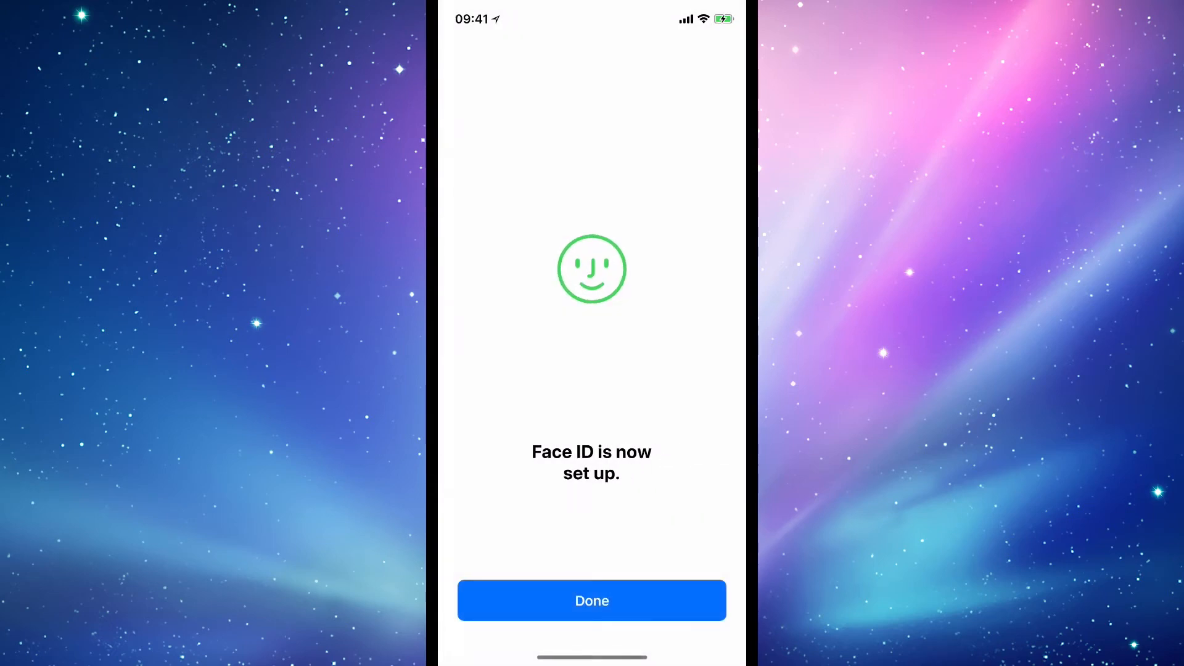
left_click(591, 600)
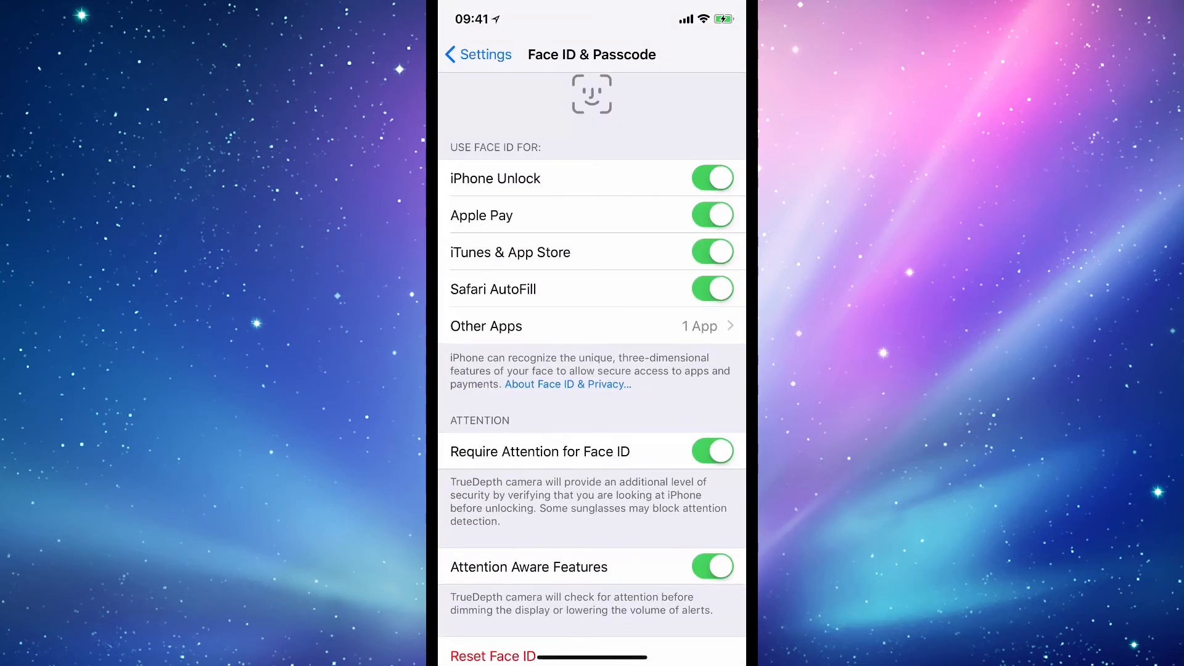